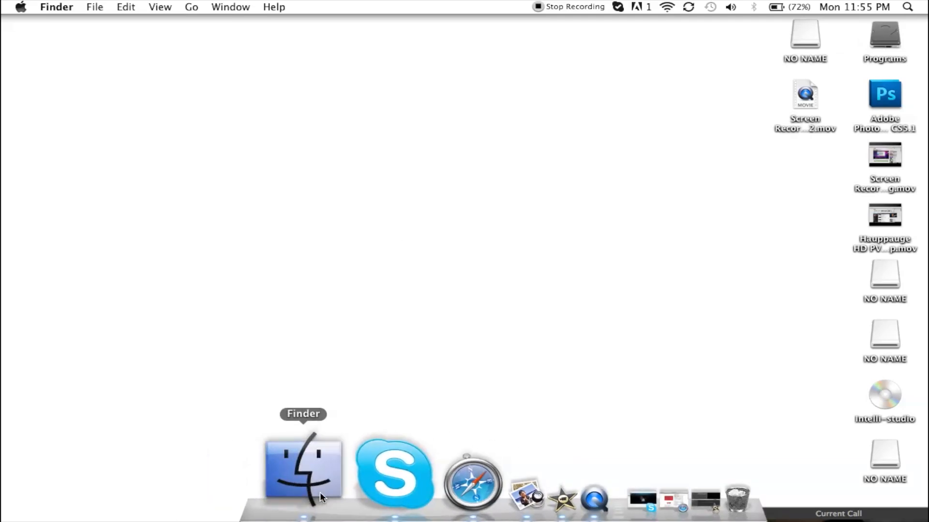
# Launch iMovie from the Dock to view its Project Library.
pyautogui.click(303, 470)
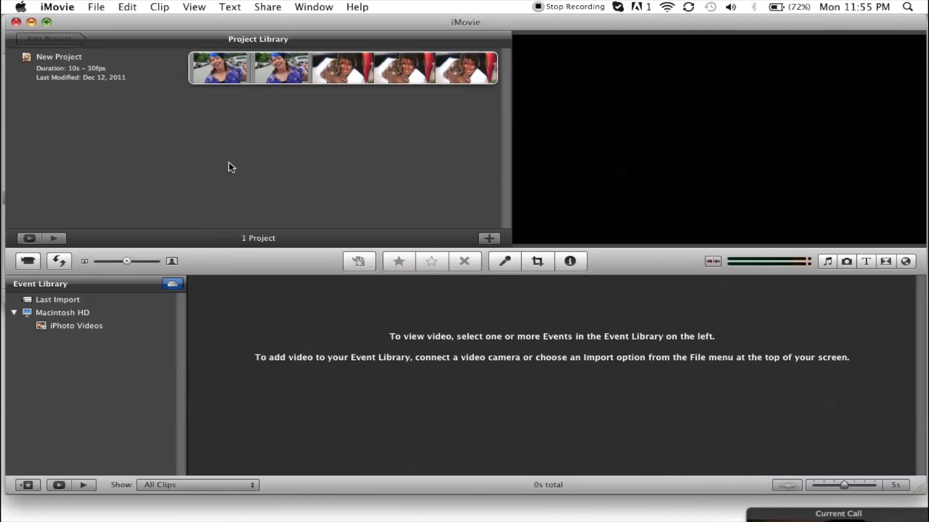
pyautogui.moveTo(100, 403)
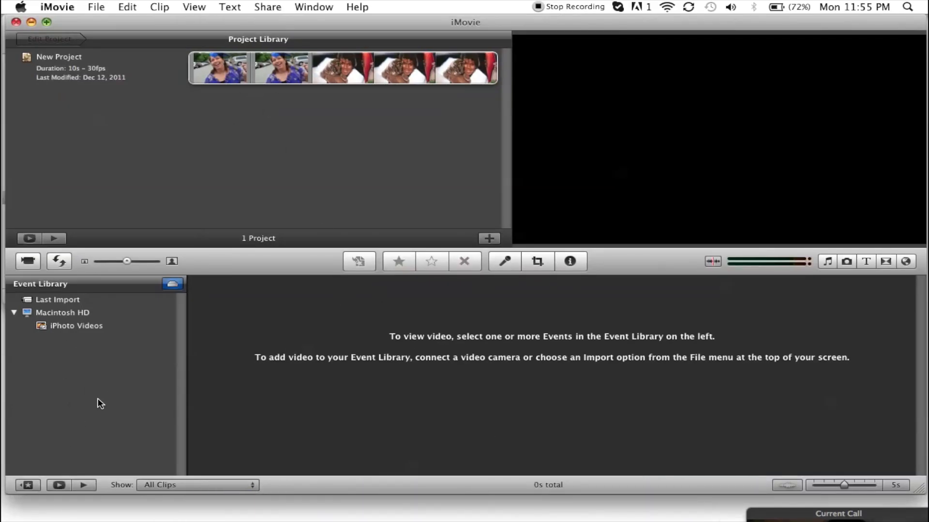
pyautogui.moveTo(314, 500)
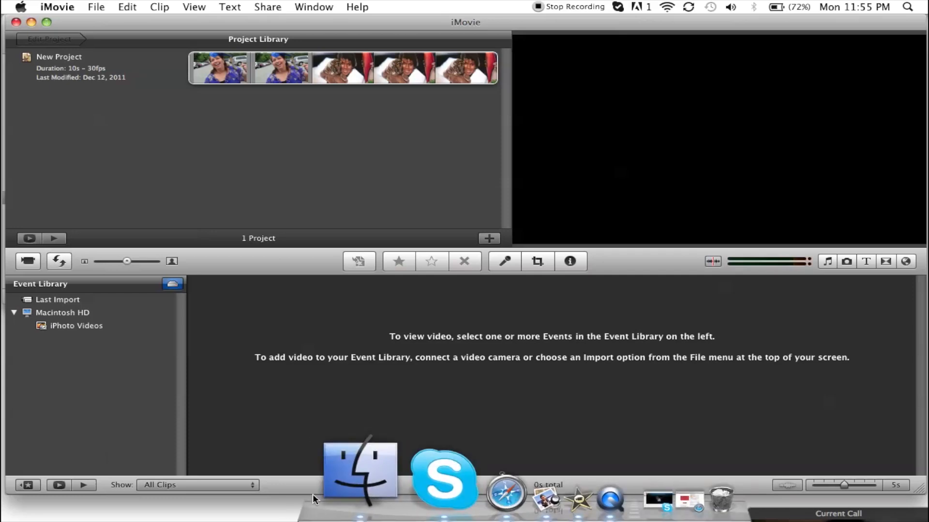
# Search Finder for 'imovie' and open the iMovie Projects folder holding New Project.
pyautogui.click(358, 471)
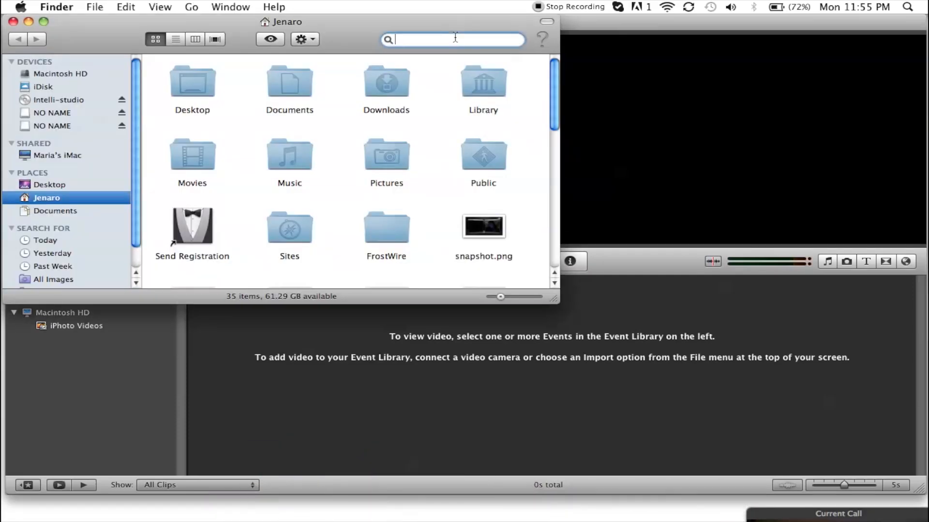
pyautogui.write('imovie')
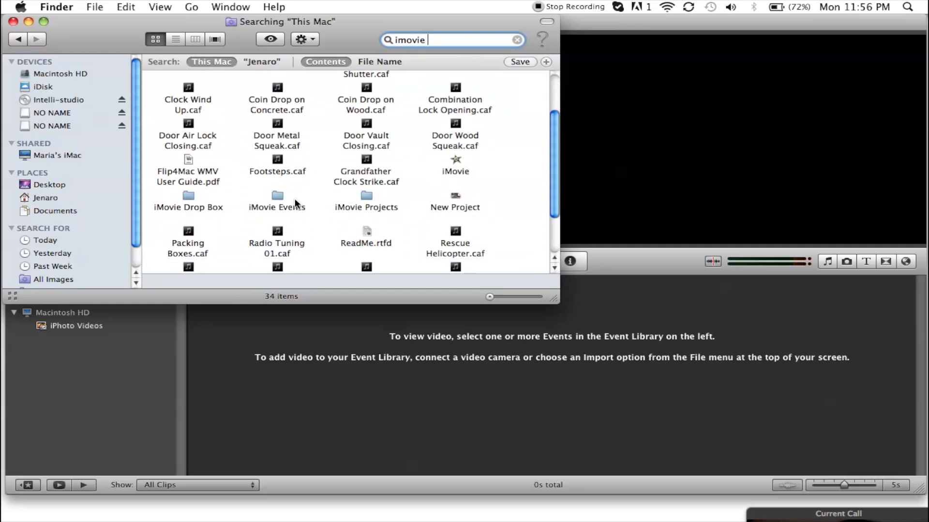
pyautogui.doubleClick(277, 197)
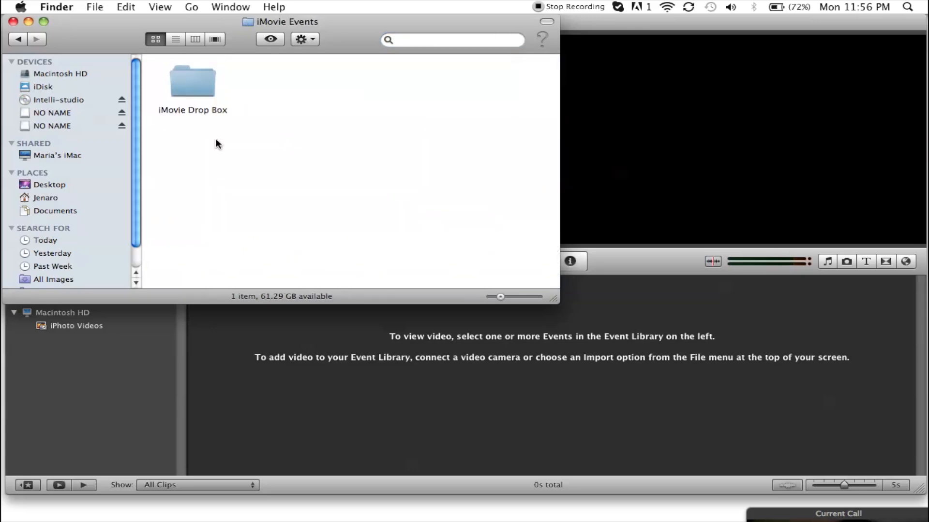
pyautogui.write('imovie')
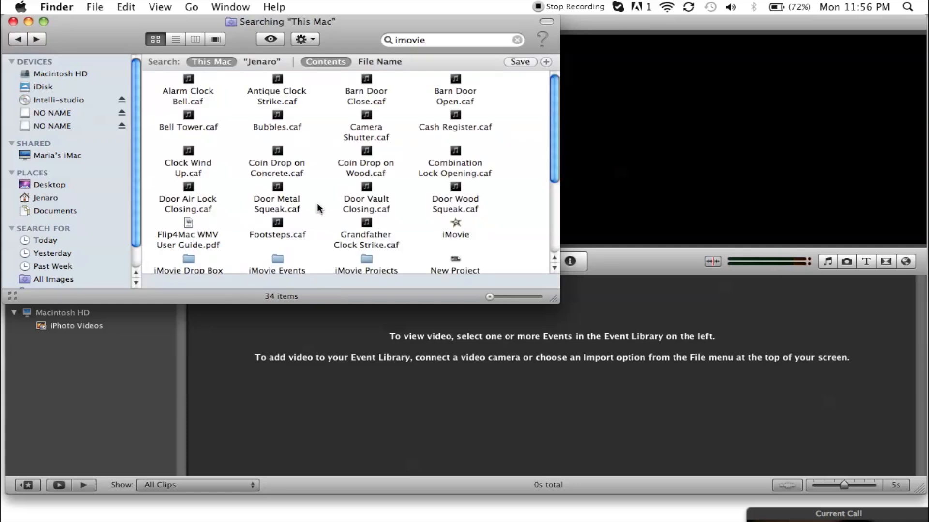
pyautogui.doubleClick(366, 261)
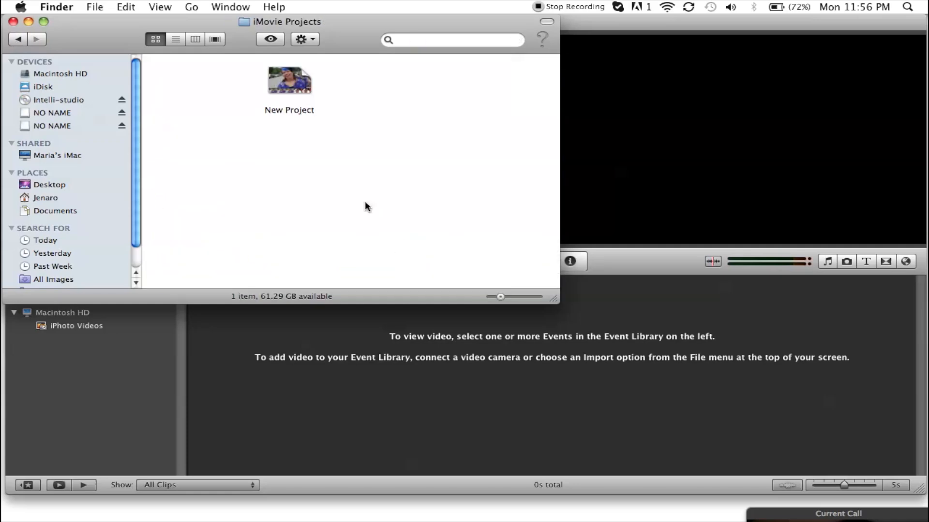
# Move New Project to the Trash and permanently empty the Trash.
pyautogui.click(289, 80)
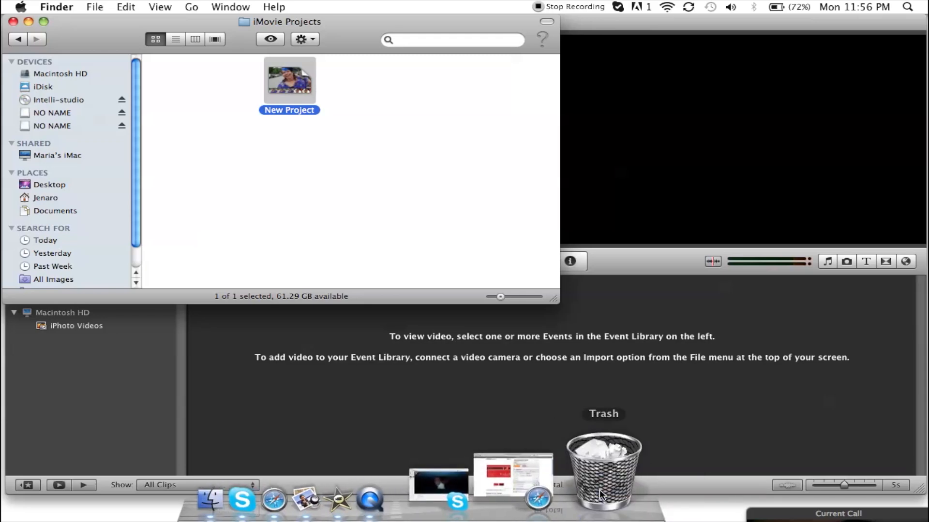
pyautogui.doubleClick(603, 468)
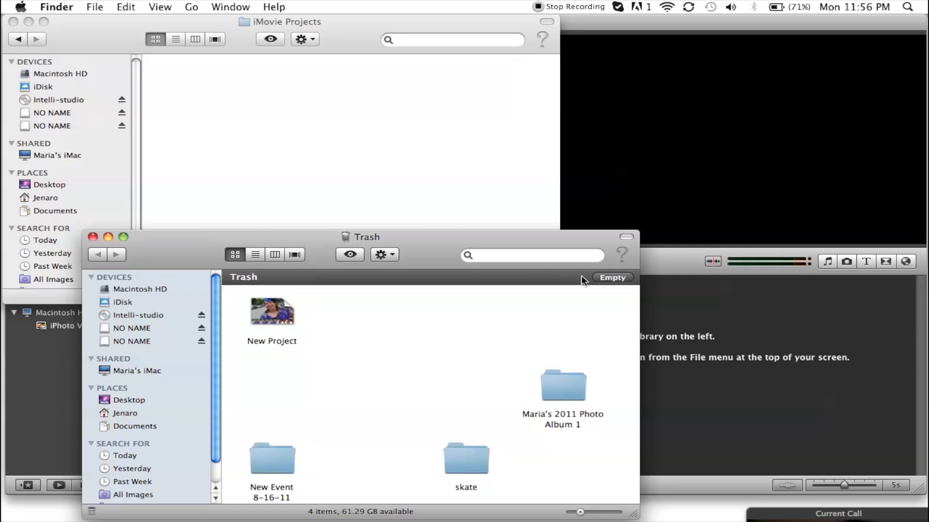
pyautogui.click(612, 277)
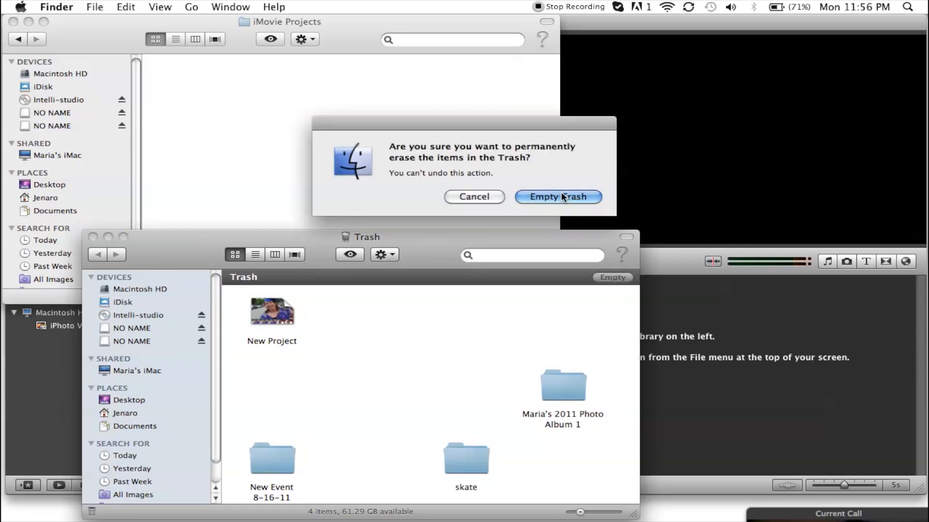
pyautogui.click(556, 197)
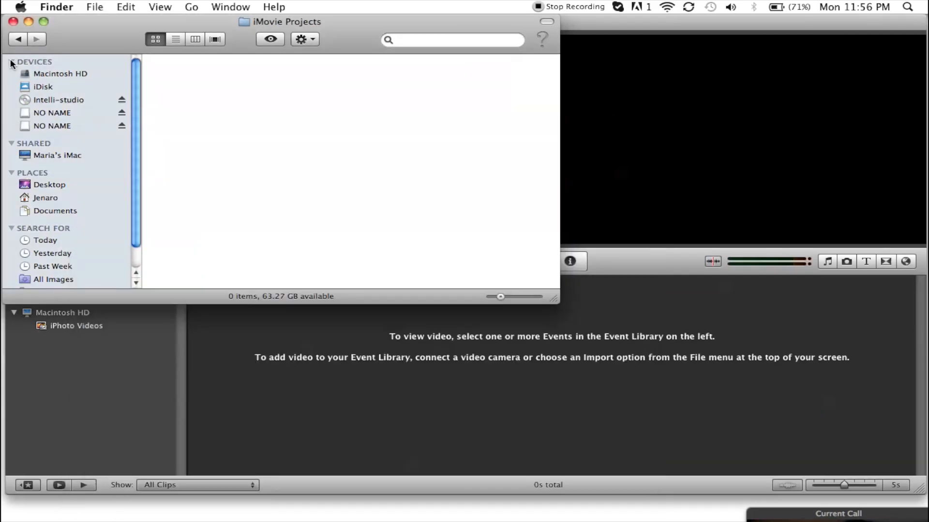
# Switch to iMovie, see New Project still listed, and quit iMovie.
pyautogui.write('imovie')
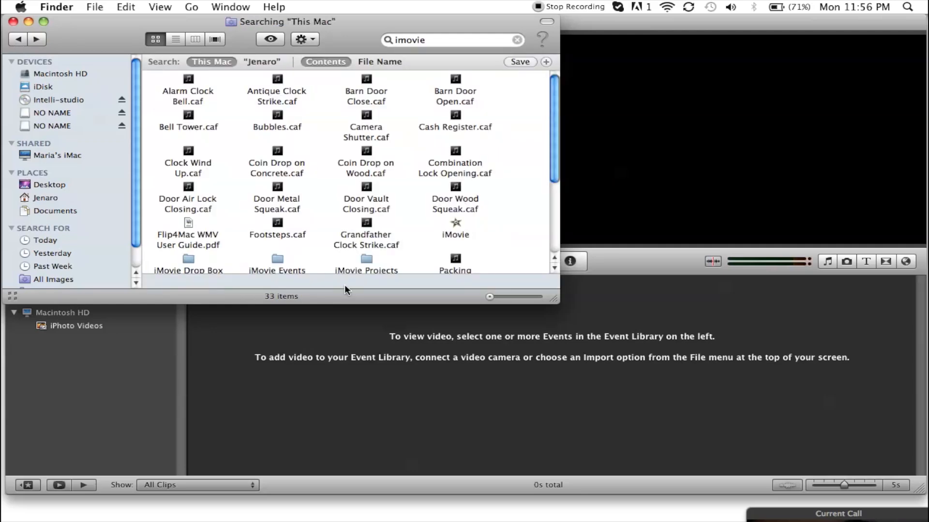
pyautogui.scroll(-3)
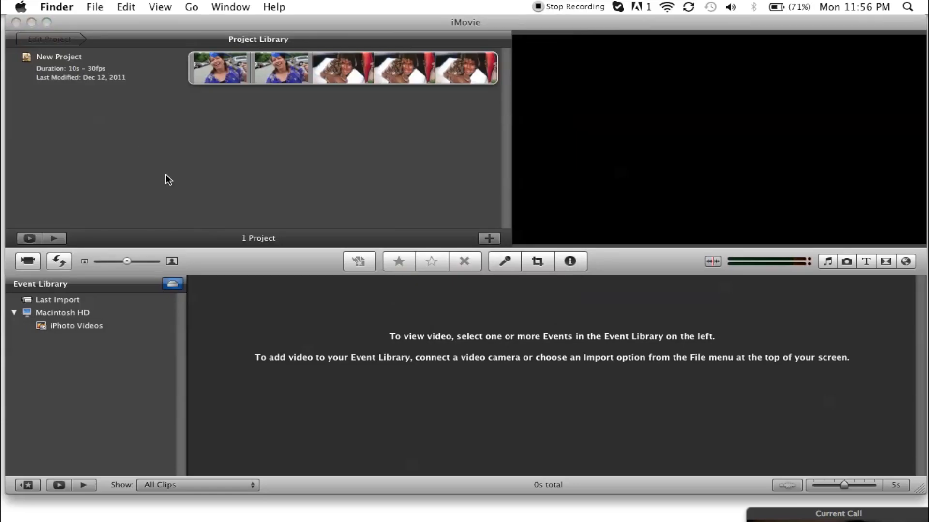
pyautogui.click(57, 7)
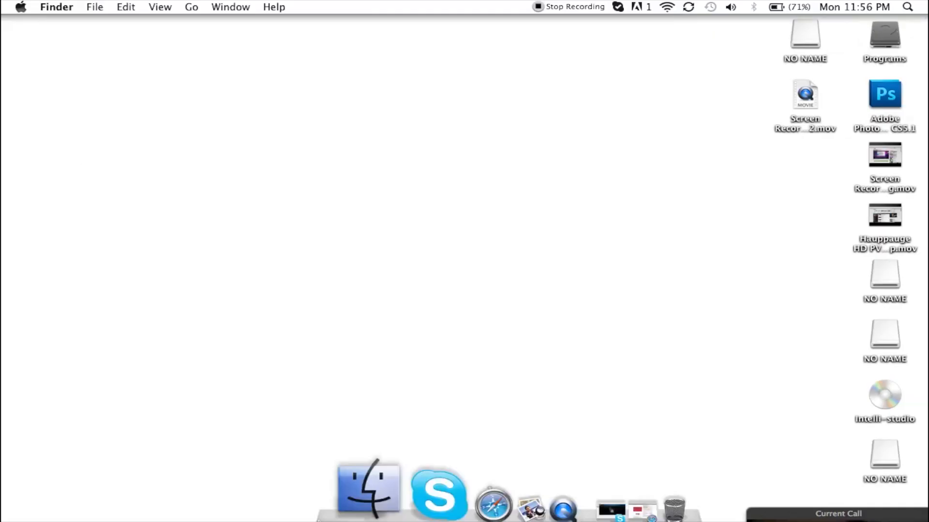
# Search Finder for 'imov' and launch the iMovie application from the results.
pyautogui.click(367, 488)
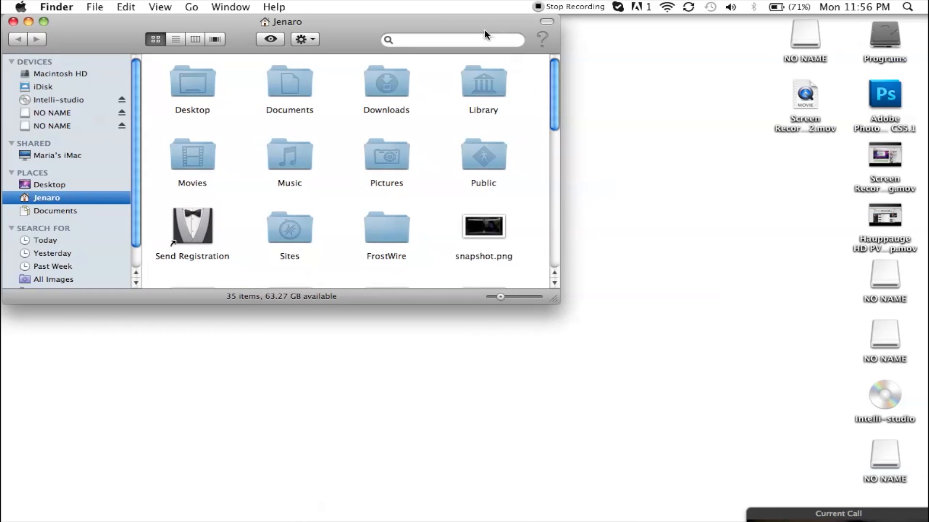
pyautogui.write('imovie')
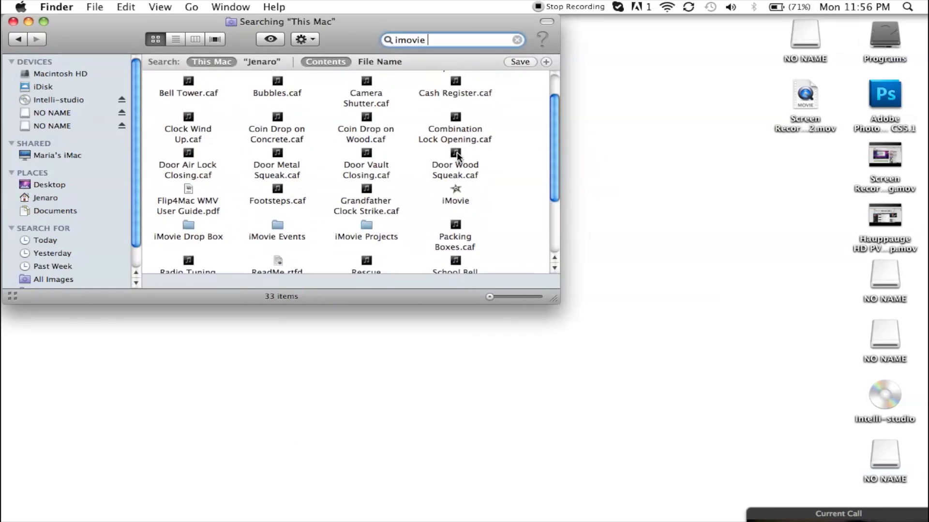
pyautogui.click(455, 195)
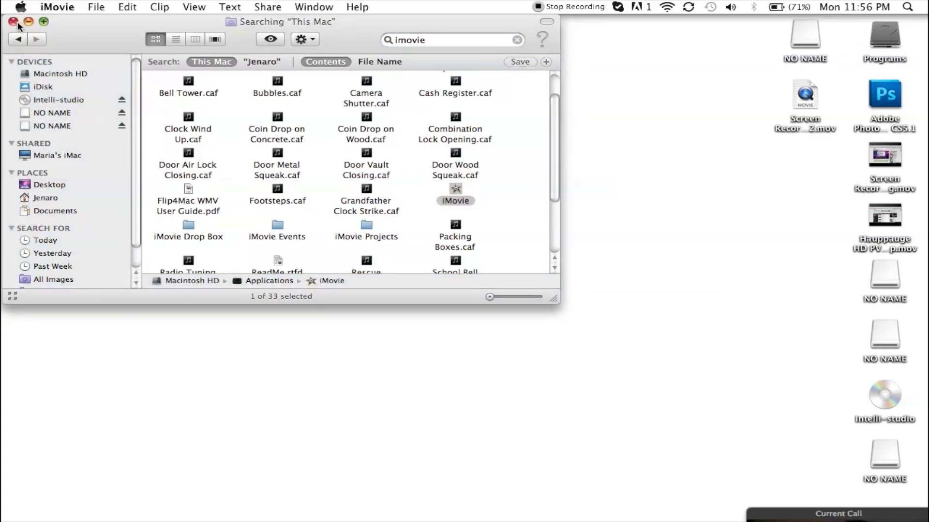